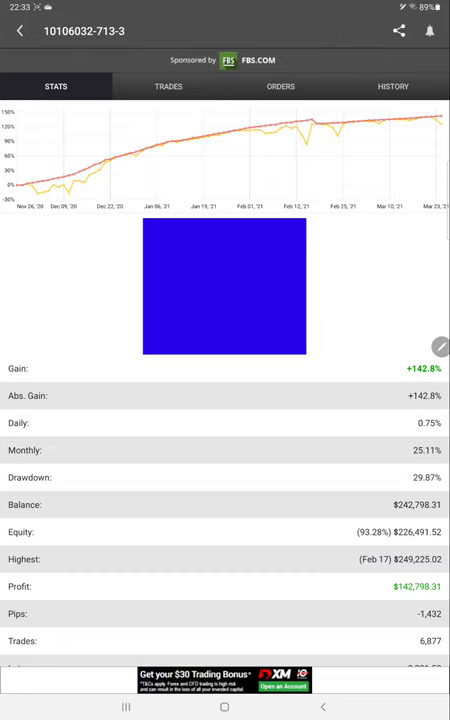
# Review the +142.8% account stats, then browse the open trades and closed trade history lists
pyautogui.scroll(-3)
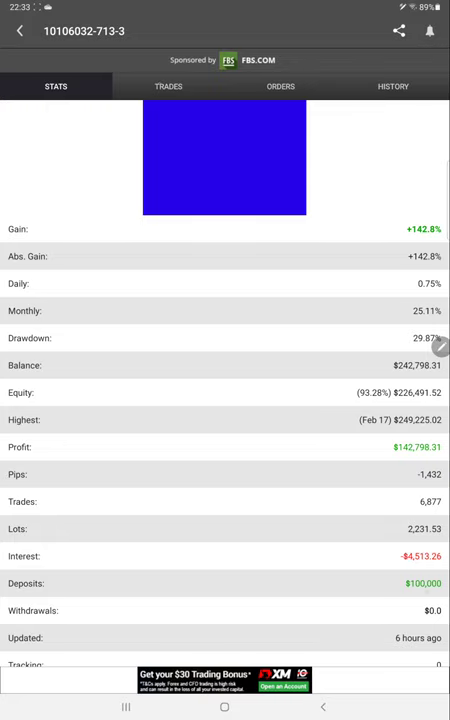
pyautogui.click(168, 86)
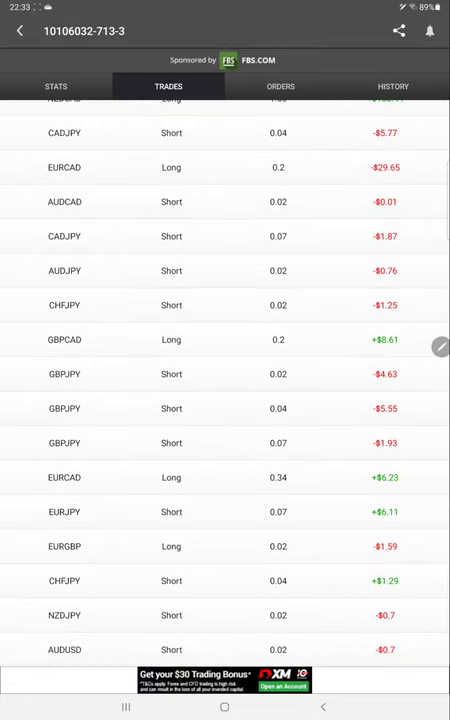
pyautogui.click(396, 86)
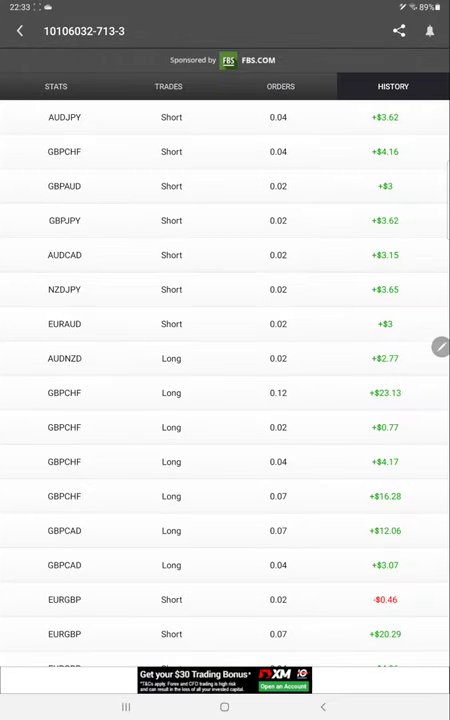
pyautogui.scroll(-3)
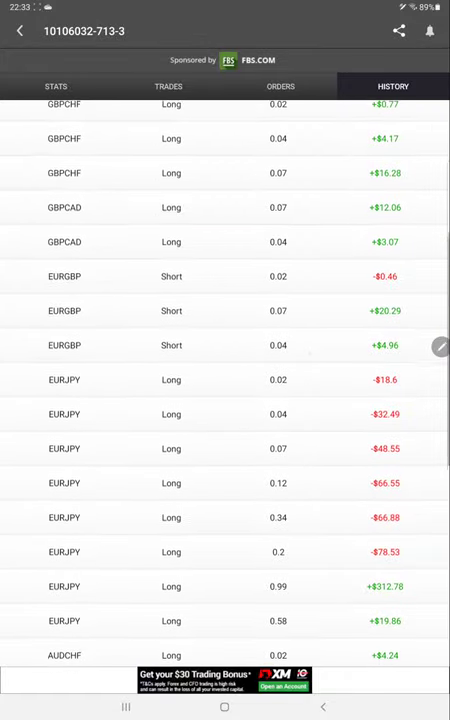
pyautogui.scroll(-3)
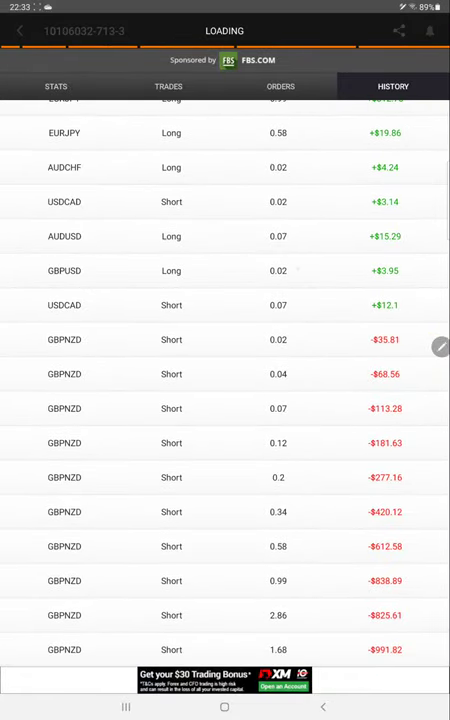
pyautogui.scroll(-3)
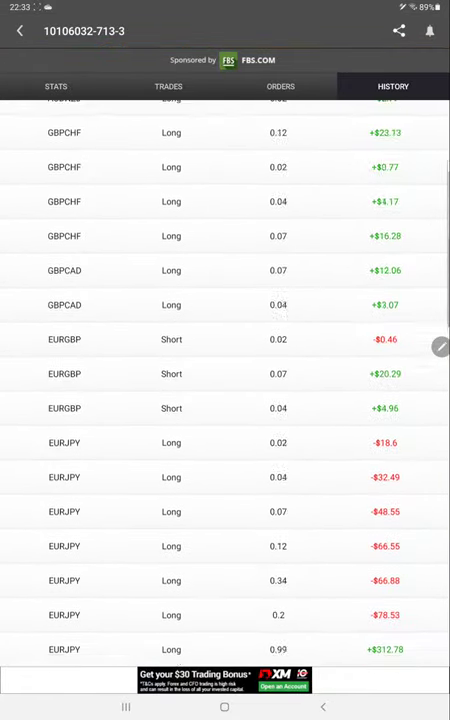
pyautogui.scroll(3)
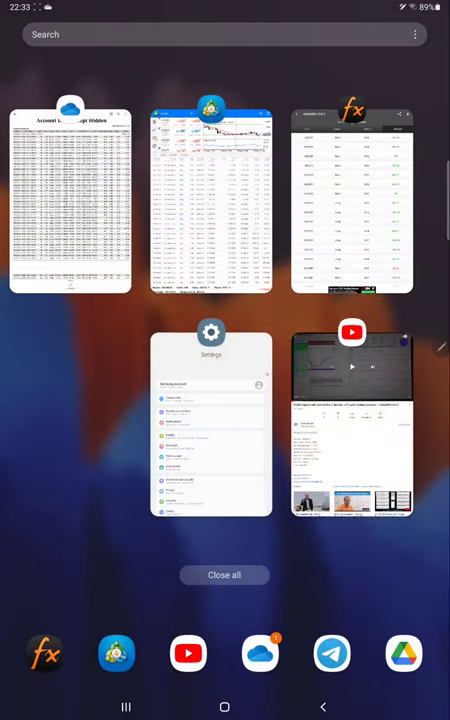
# Switch from the recent-apps overview to the MetaTrader 5 trading app
pyautogui.click(210, 198)
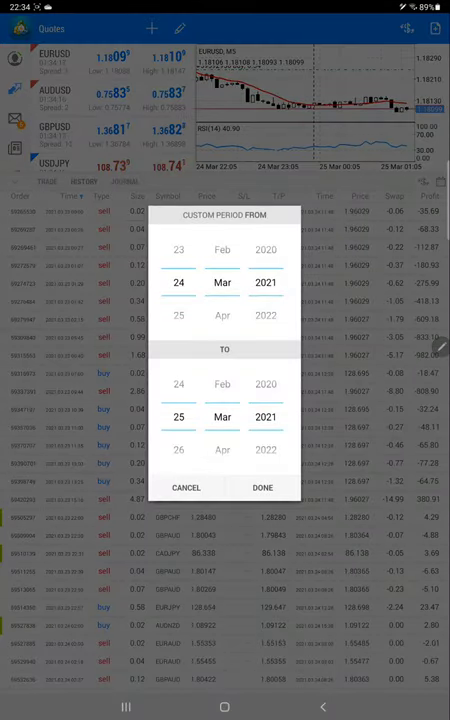
# Scroll through the custom-period trade history list in MetaTrader 5
pyautogui.scroll(-3)
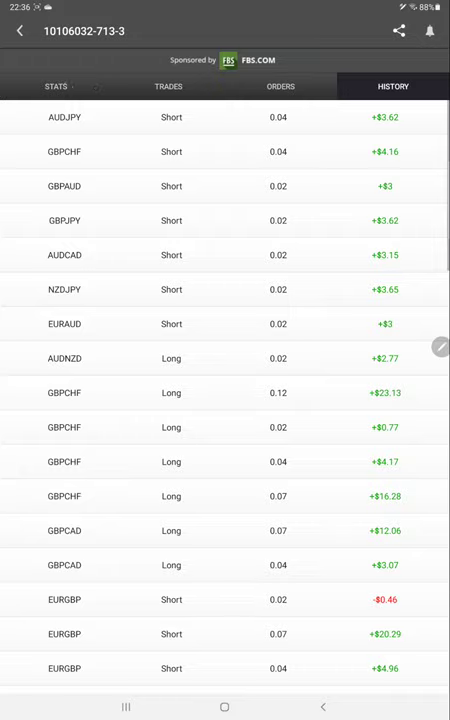
# Leave the Myfxbook trade history to go open the statement PDF
pyautogui.click(52, 86)
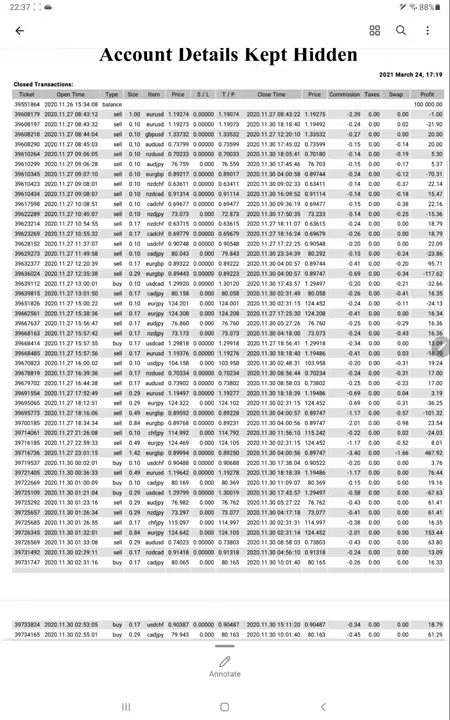
# Scroll down through the Closed Transactions to the statement's summary of profit, trades and drawdown
pyautogui.scroll(-3)
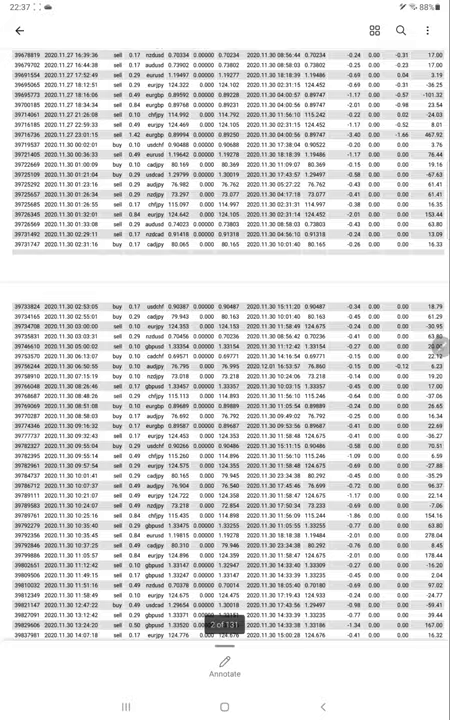
pyautogui.scroll(-3)
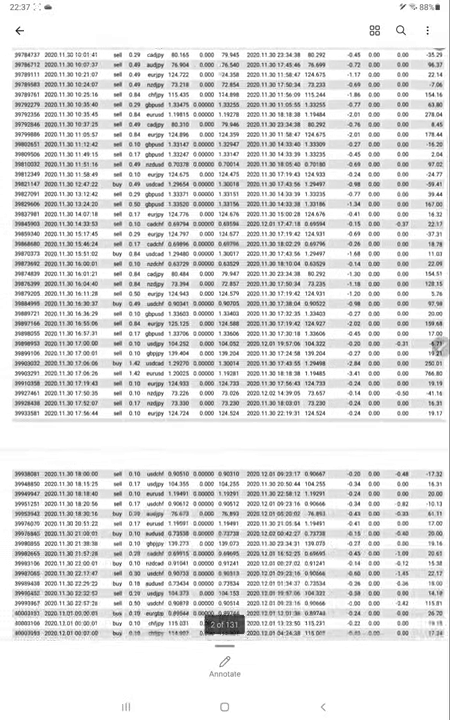
pyautogui.scroll(-3)
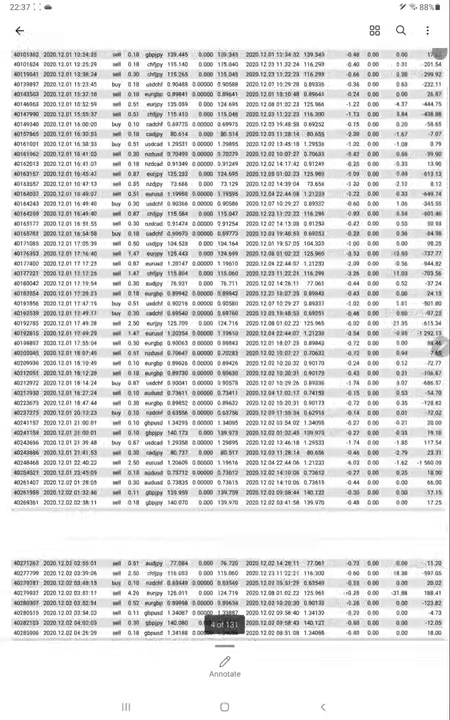
pyautogui.scroll(-3)
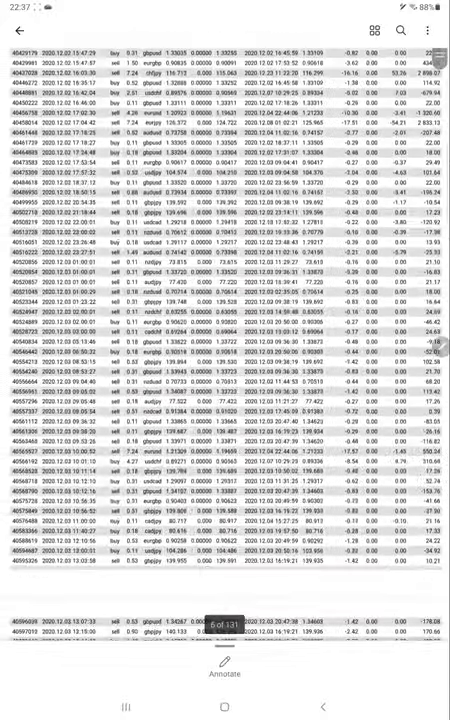
pyautogui.scroll(-3)
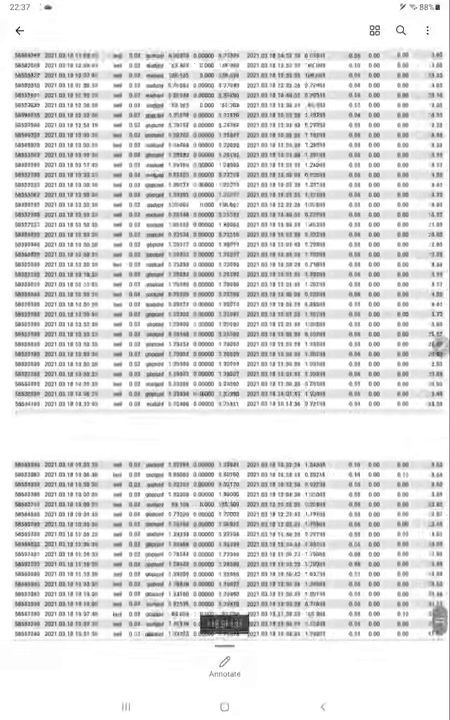
pyautogui.scroll(-3)
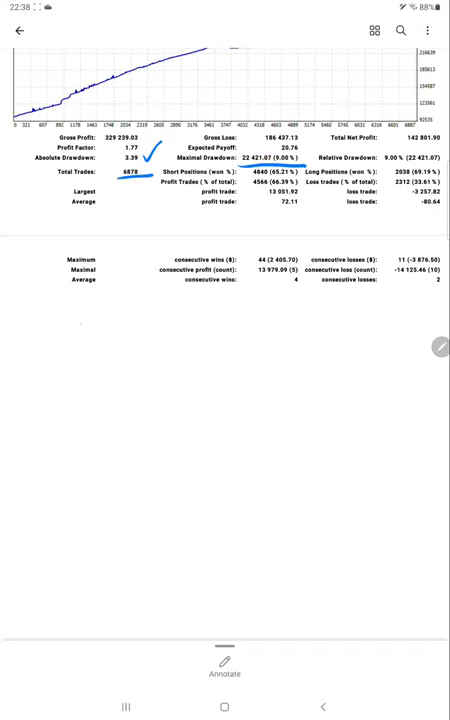
# Handwrite R:R = 1:4 with 66%, -20%, 40-45% and an arrow labelled Accuracy below the summary
pyautogui.moveTo(76, 300); pyautogui.dragTo(160, 330)
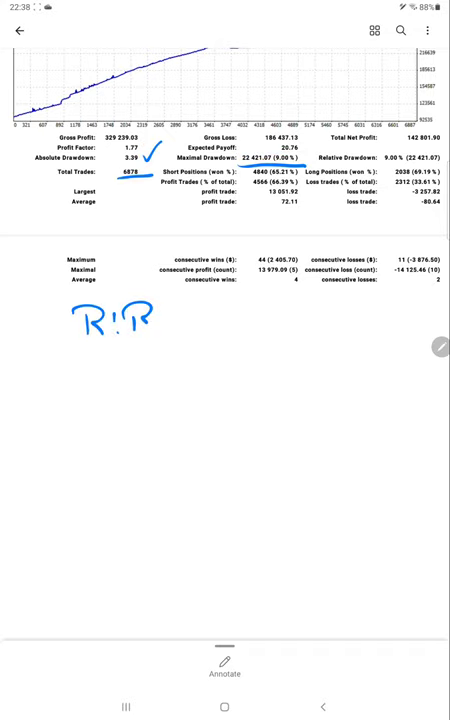
pyautogui.moveTo(156, 318); pyautogui.dragTo(184, 318)
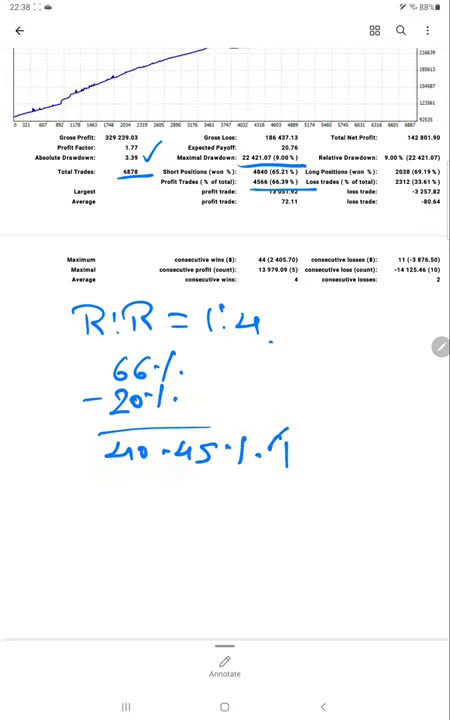
pyautogui.moveTo(284, 460); pyautogui.dragTo(290, 430)
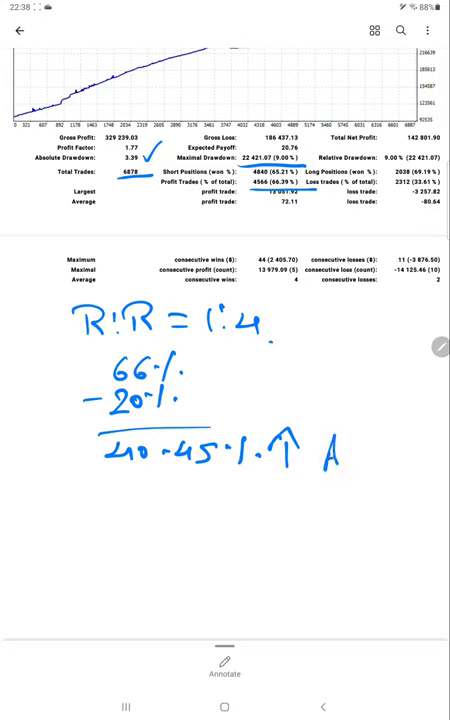
pyautogui.write('Accuracy')
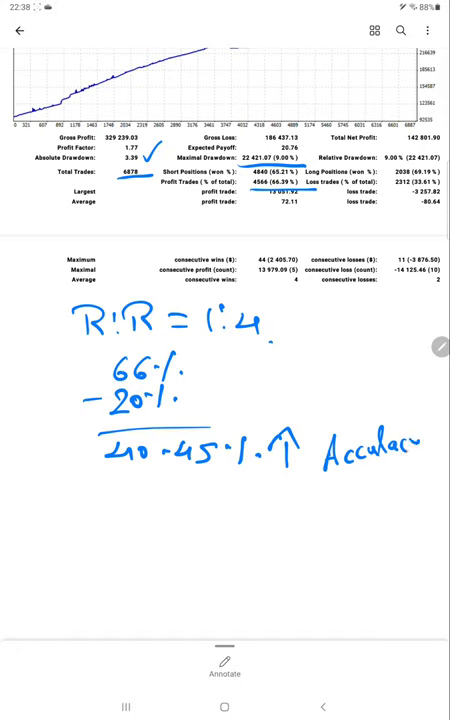